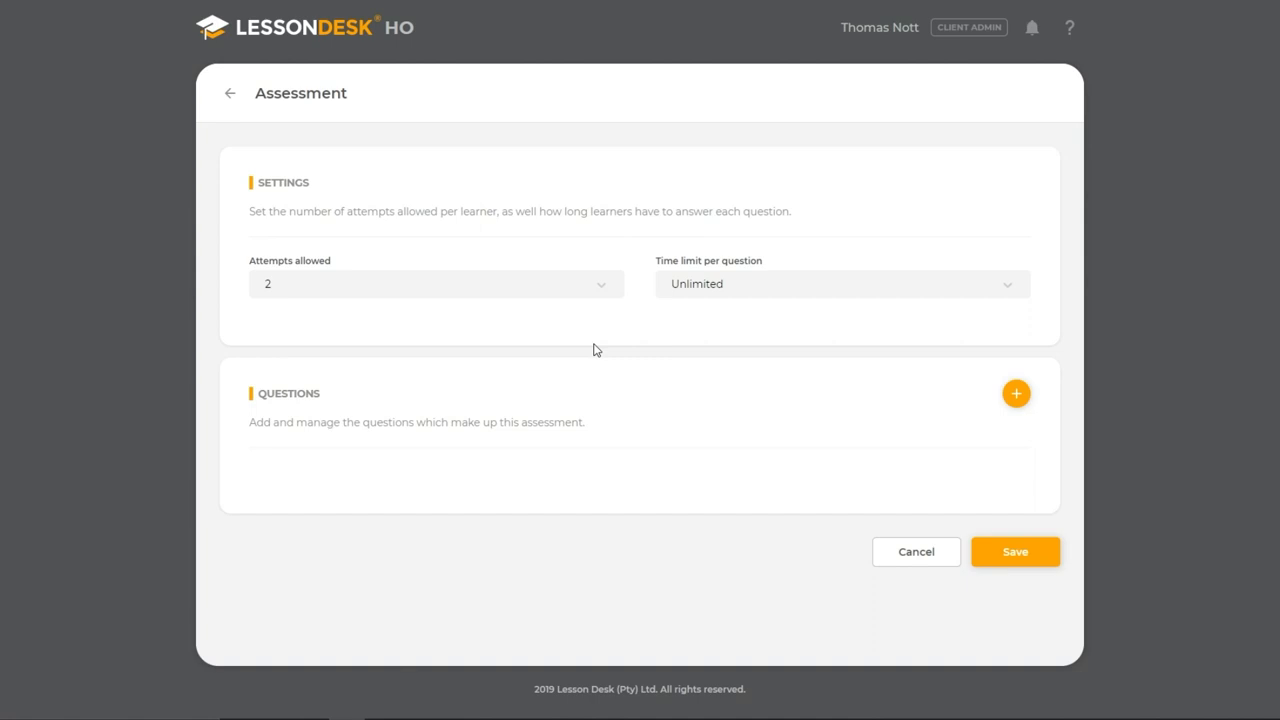
mouse_move(1016, 392)
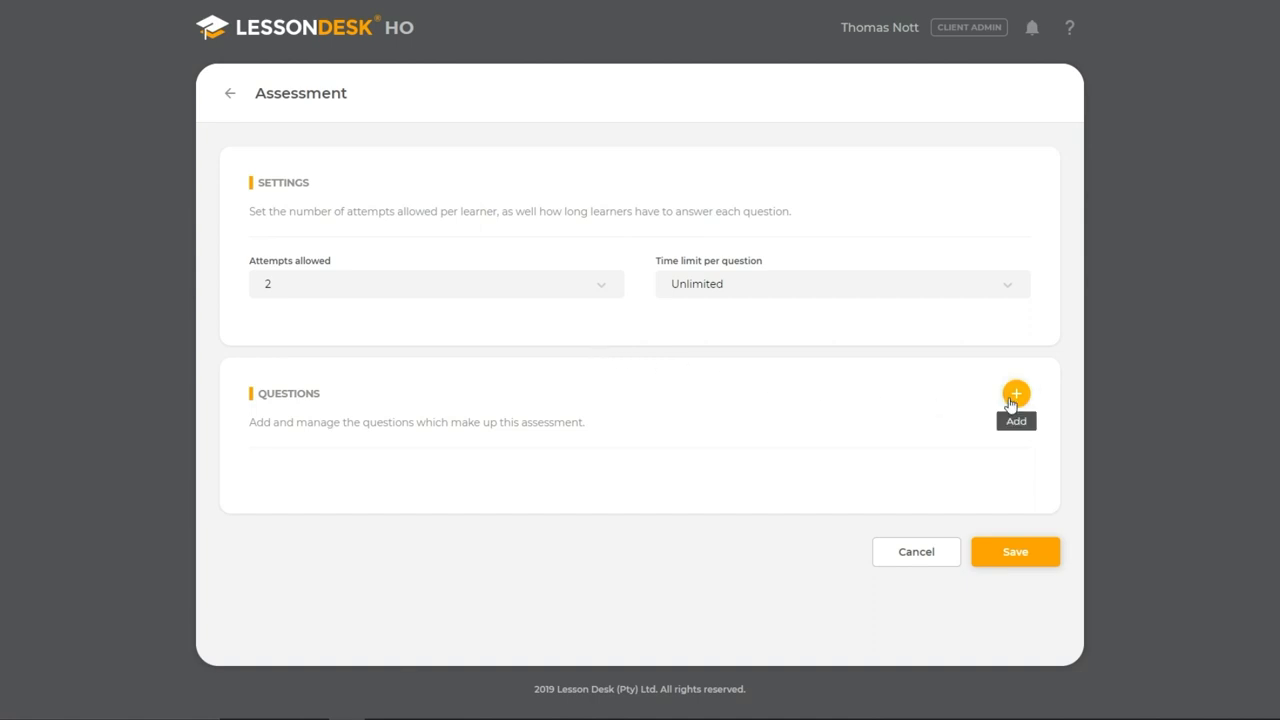
Start adding a new question so the question-type choices appear
click(1016, 392)
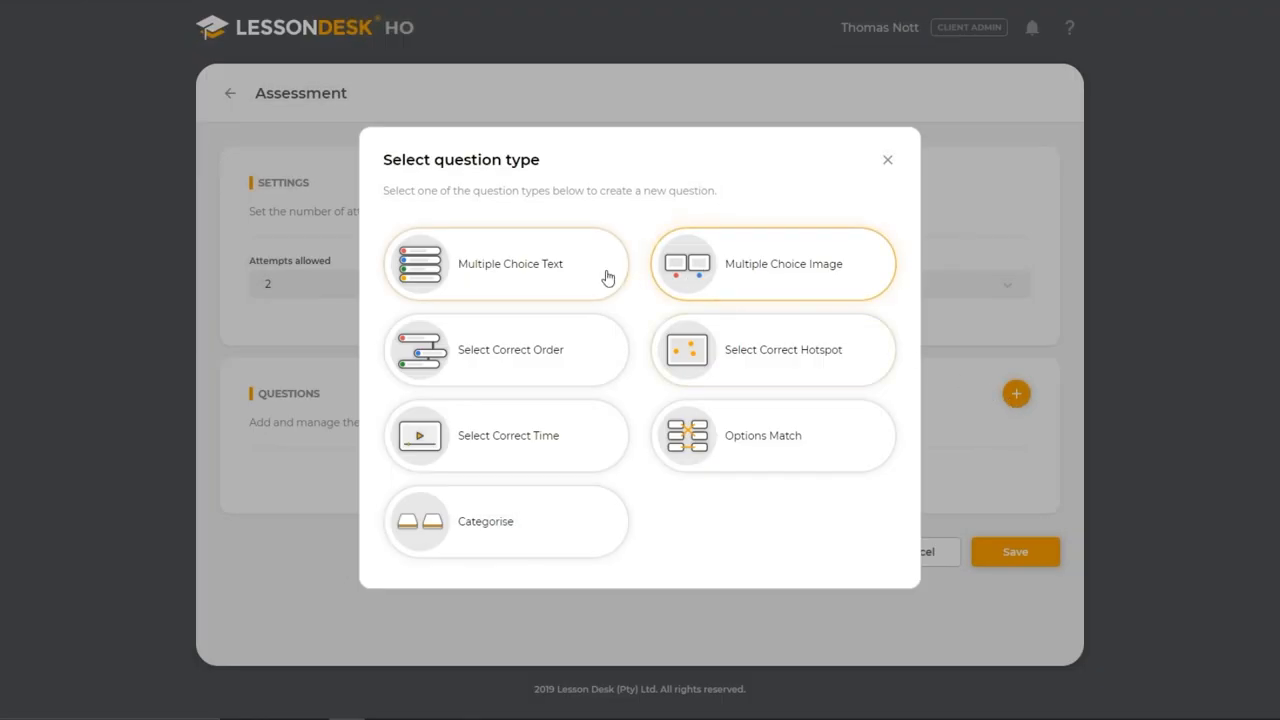
Create a Multiple Choice Text question titled 'Strategic management is essential in the workplace.' and continue to answers
click(508, 264)
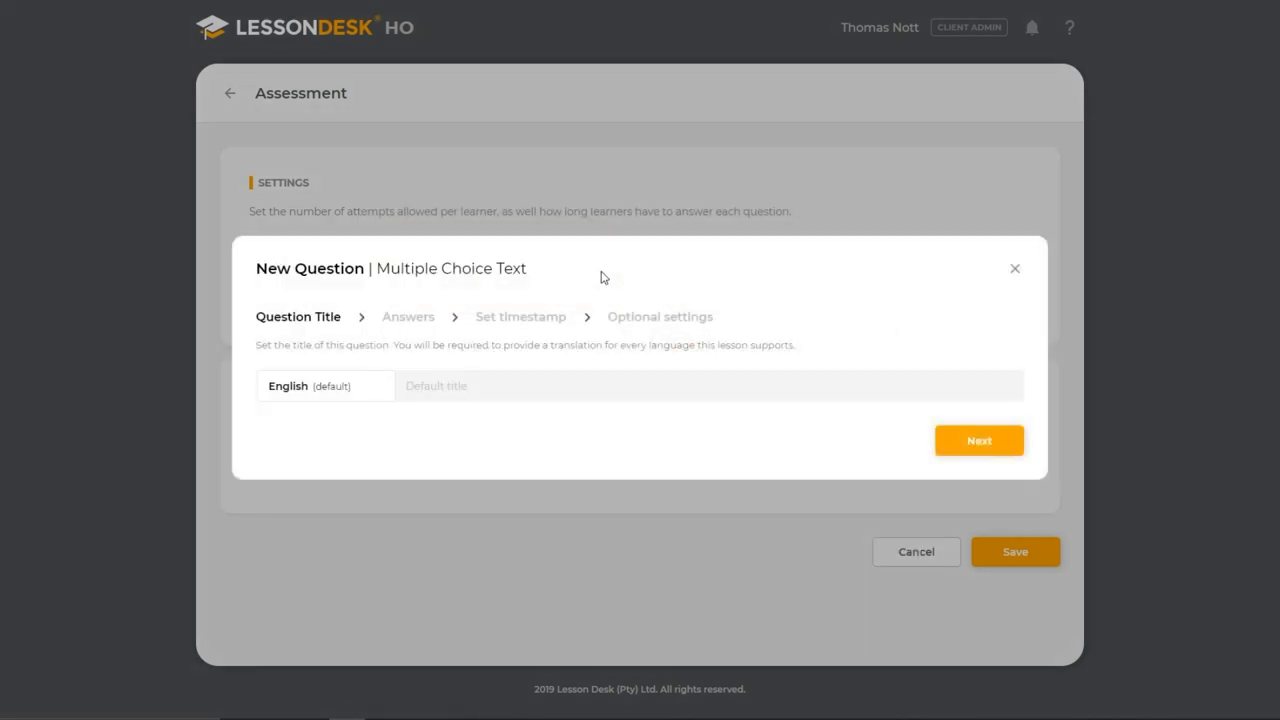
text(Strategic management is essential in the workplace.)
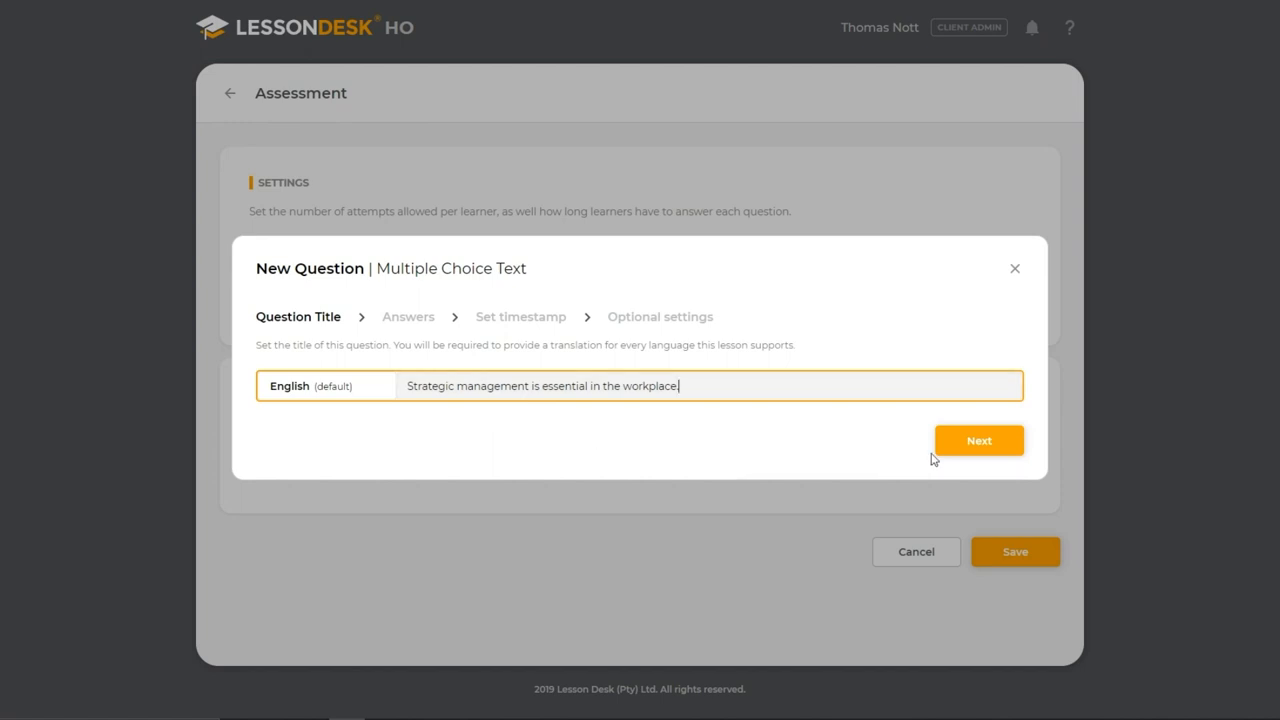
click(978, 440)
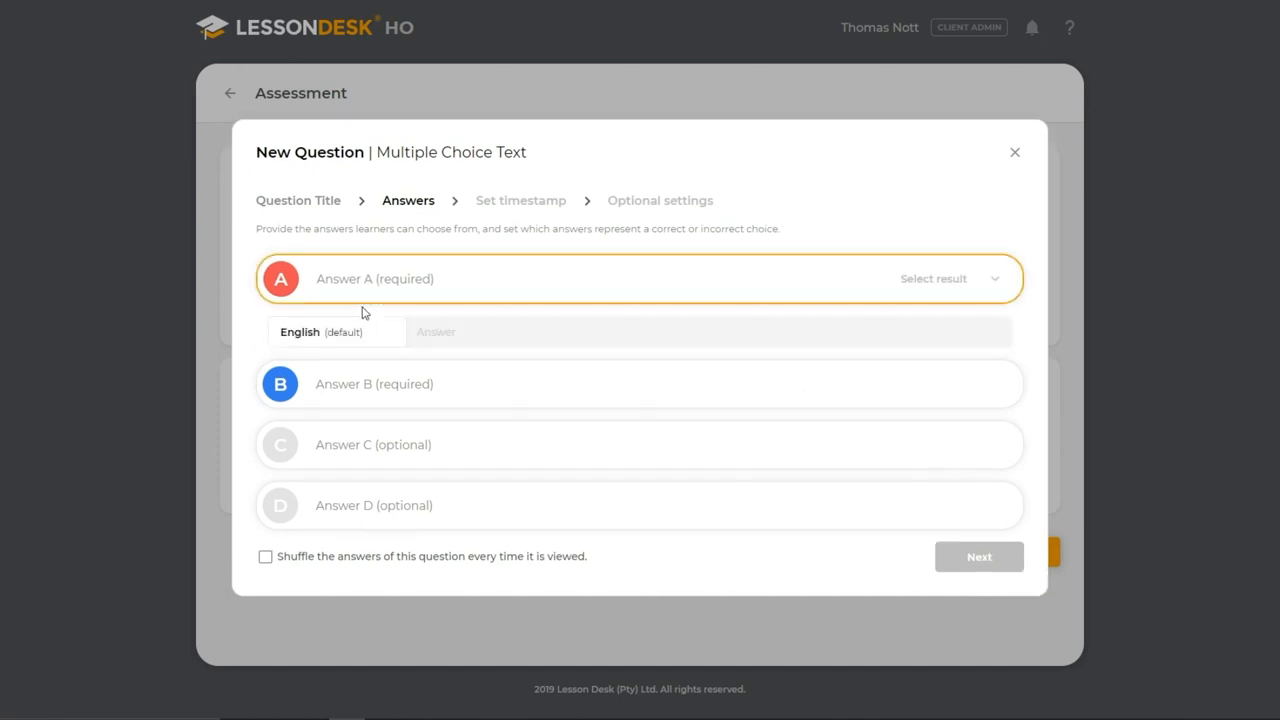
Enter 'True' as answer A and 'False' as answer B, then reach True's result choices
text(True)
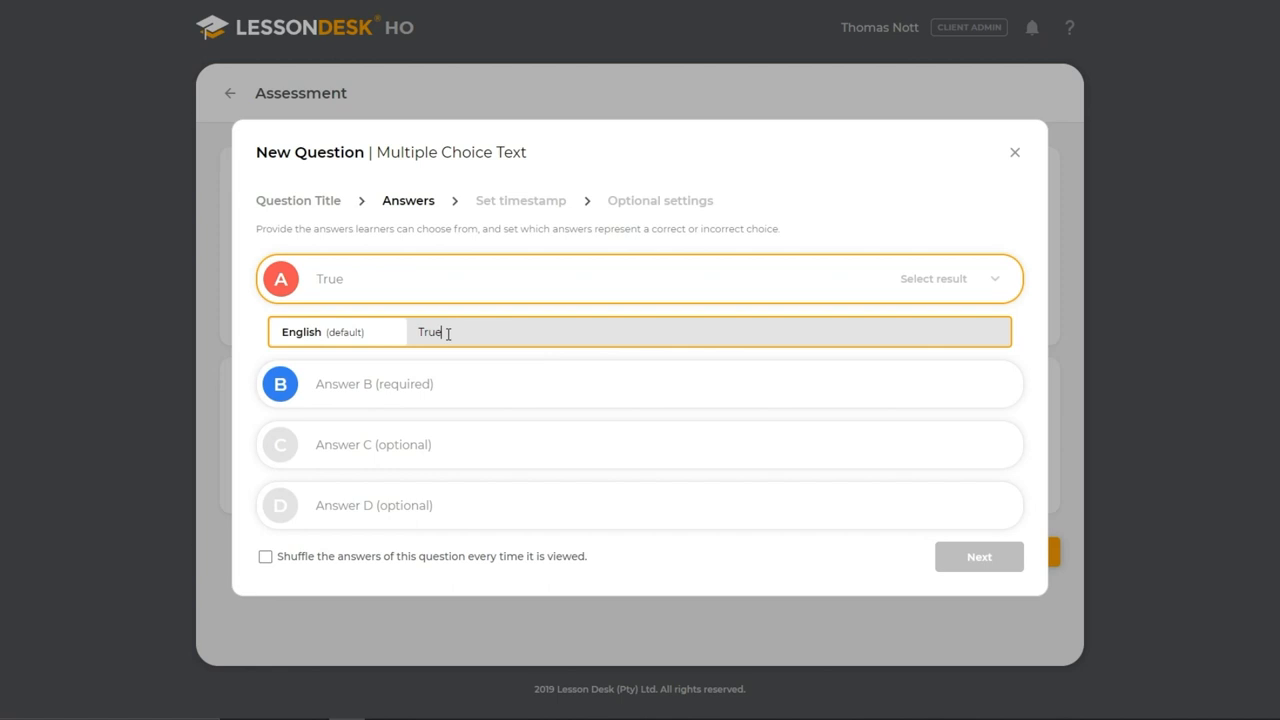
text(False)
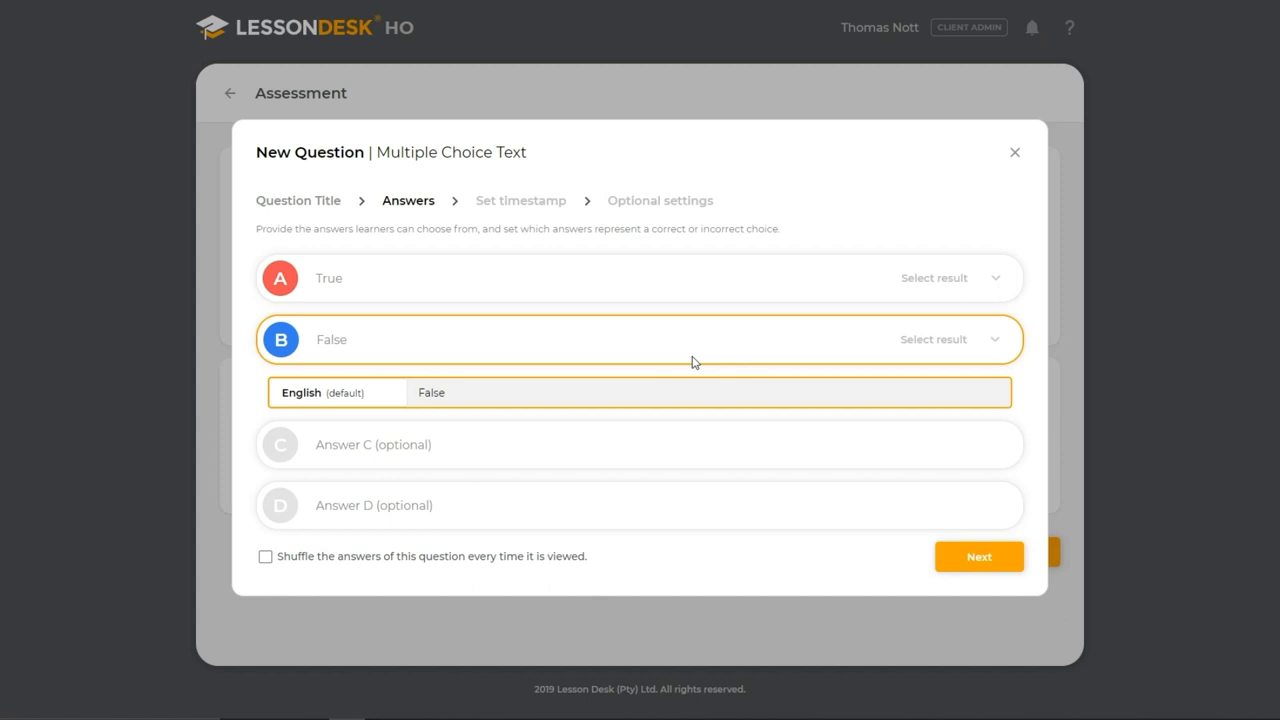
click(994, 278)
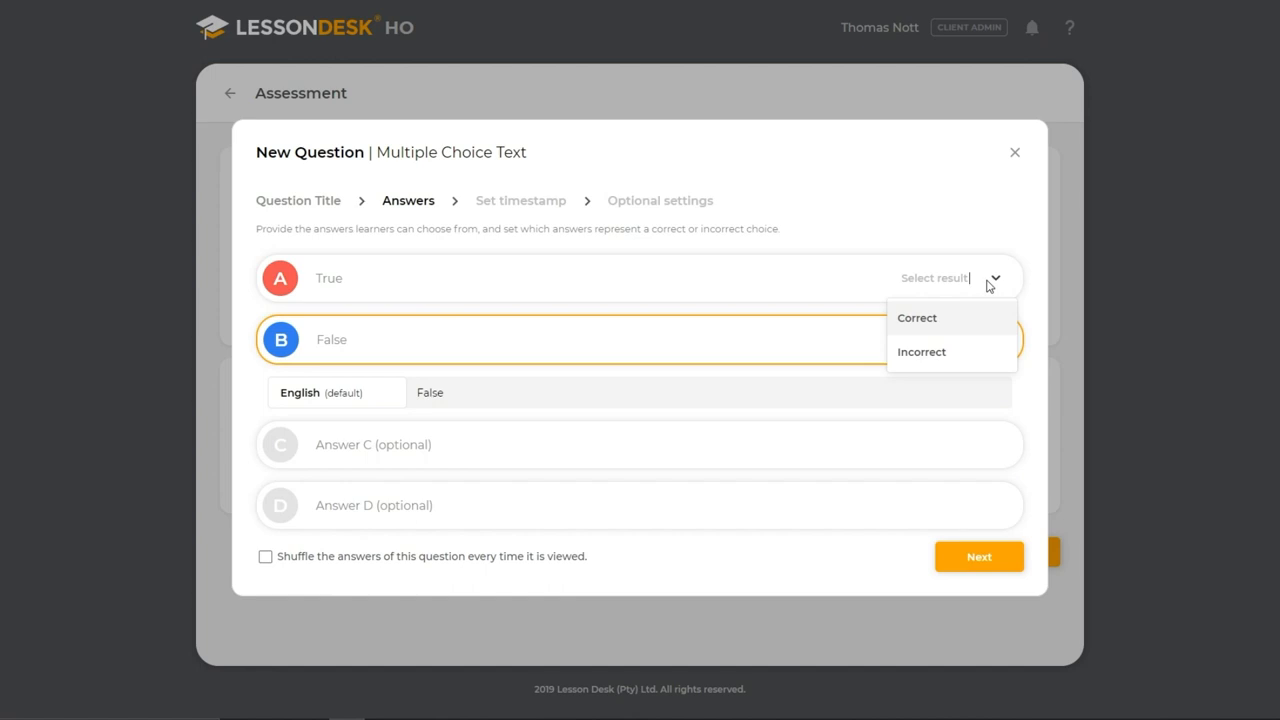
Mark True as Correct and False as Incorrect, leaving answer shuffling off
click(916, 316)
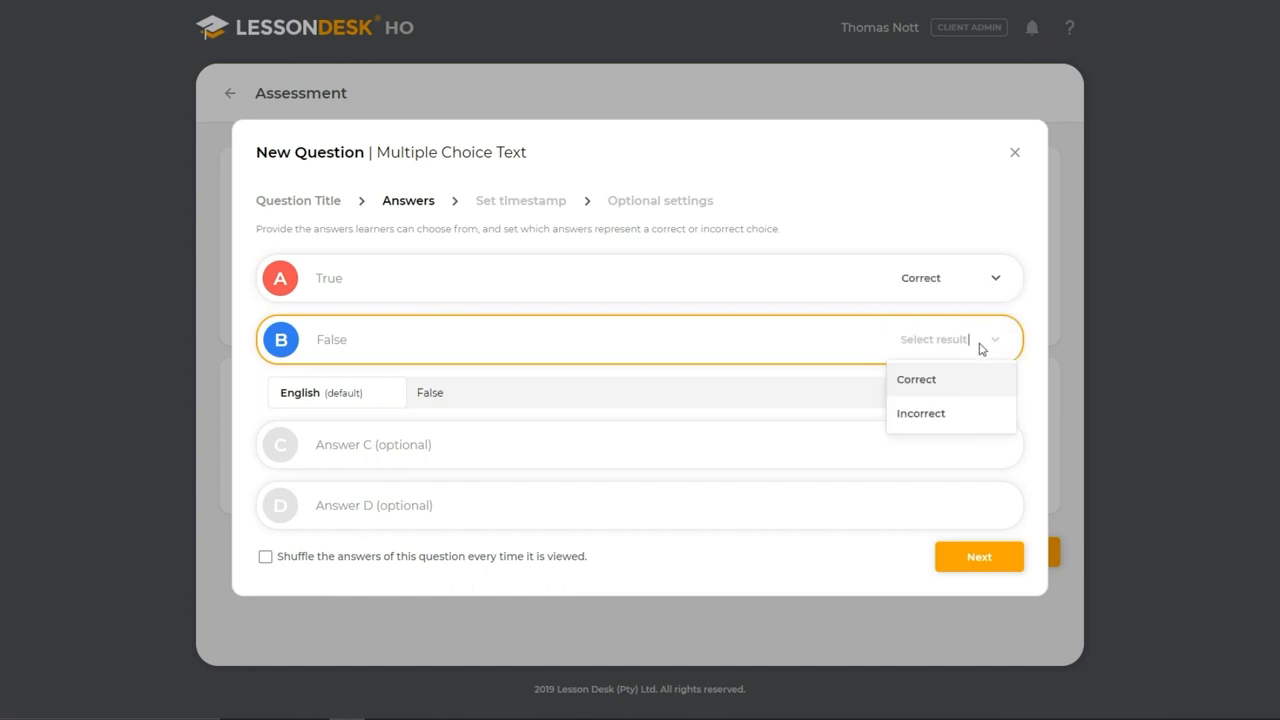
click(920, 412)
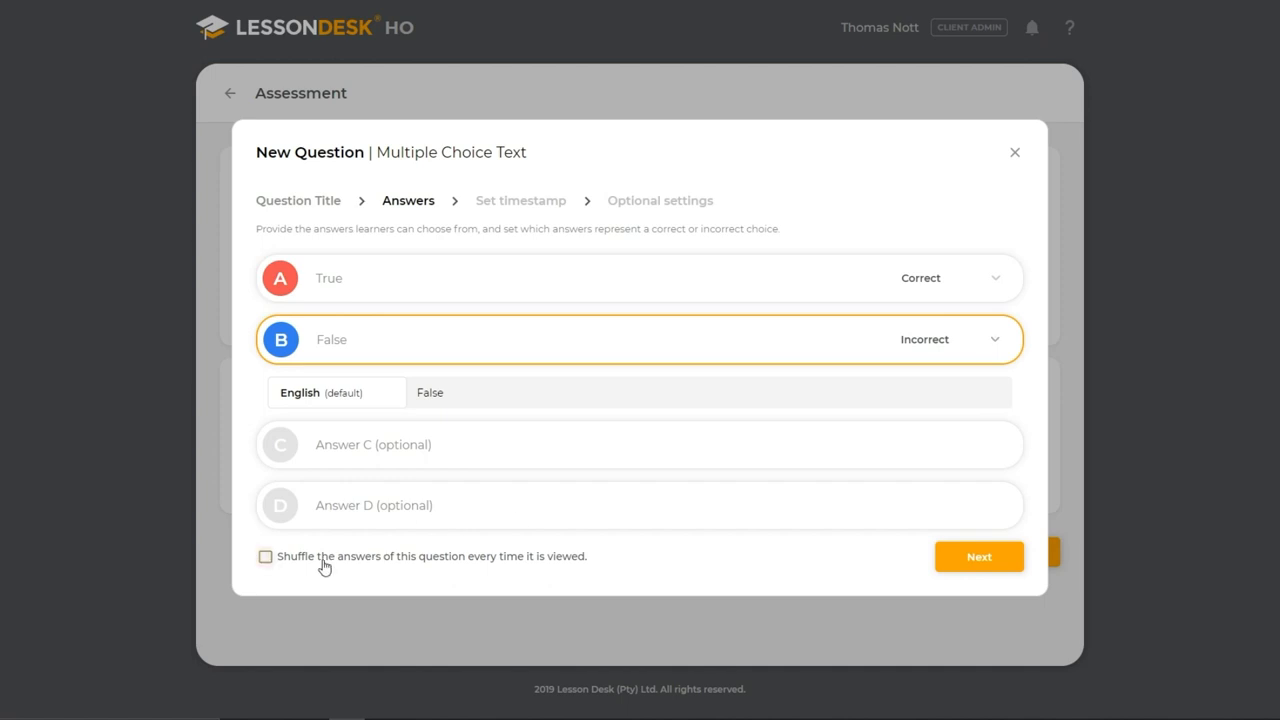
click(264, 556)
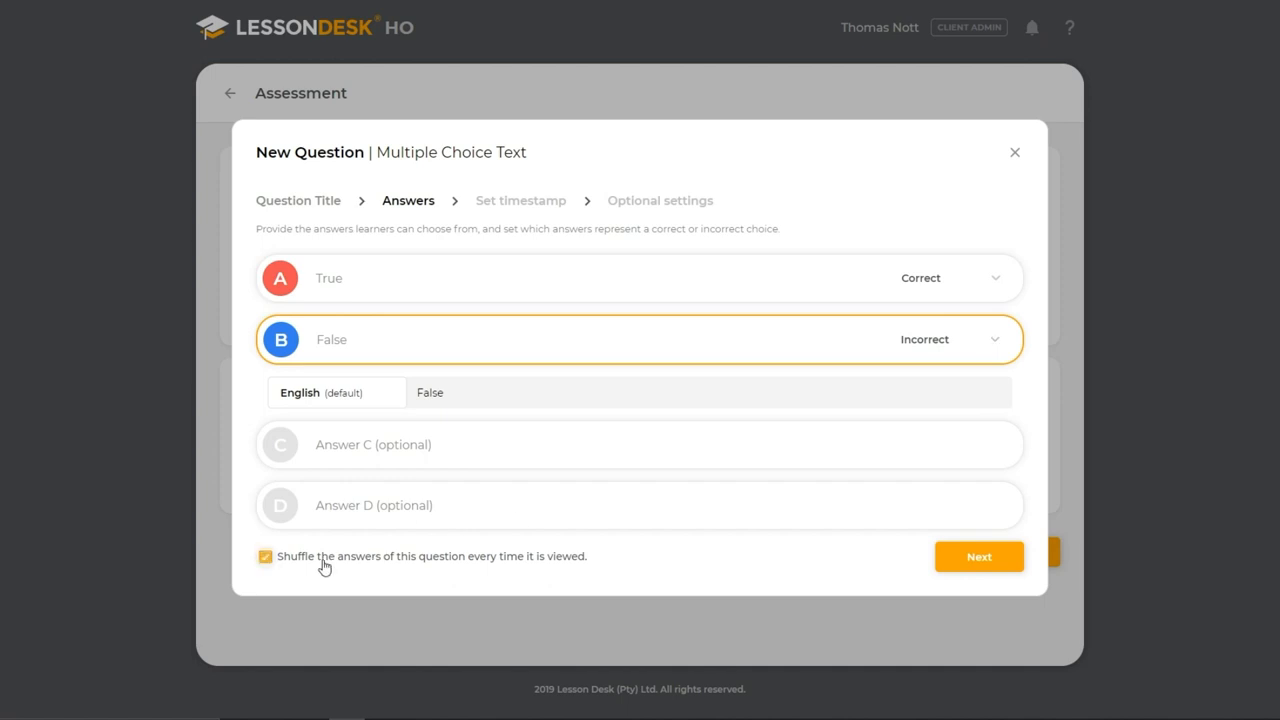
click(264, 556)
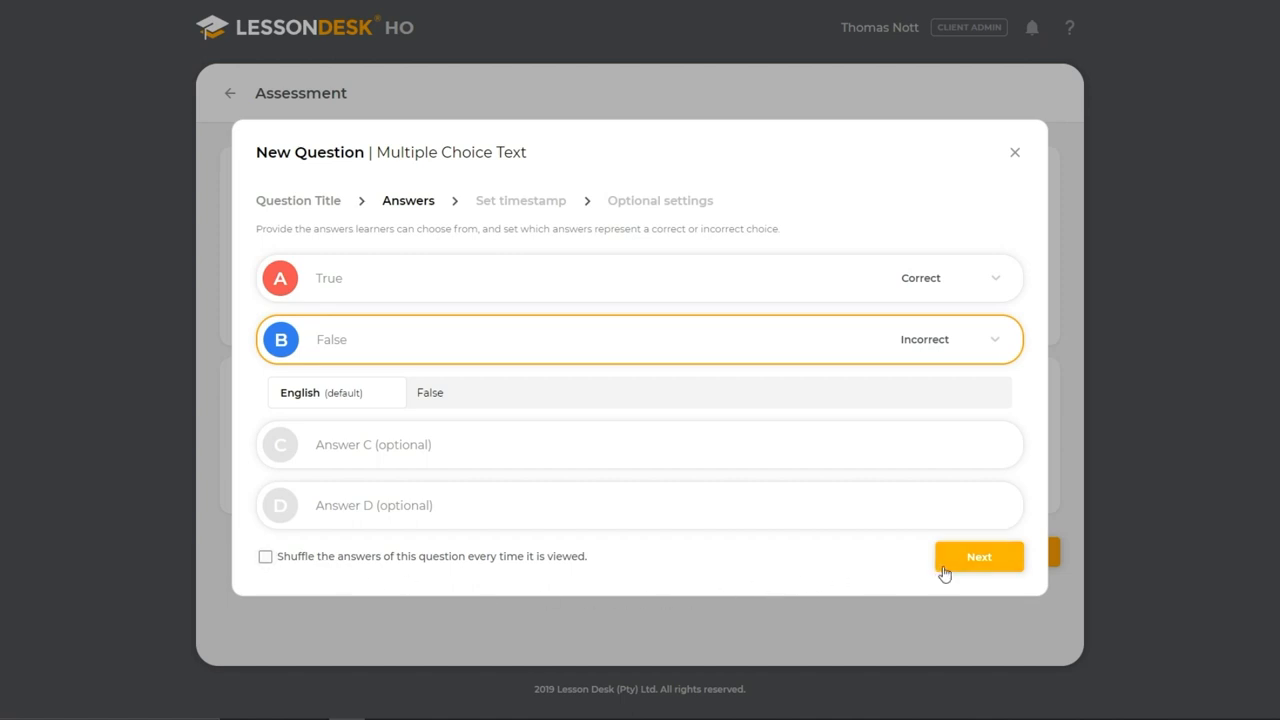
Set the question's timestamp to the end of the video (02m 11s) after trying the slider
click(978, 556)
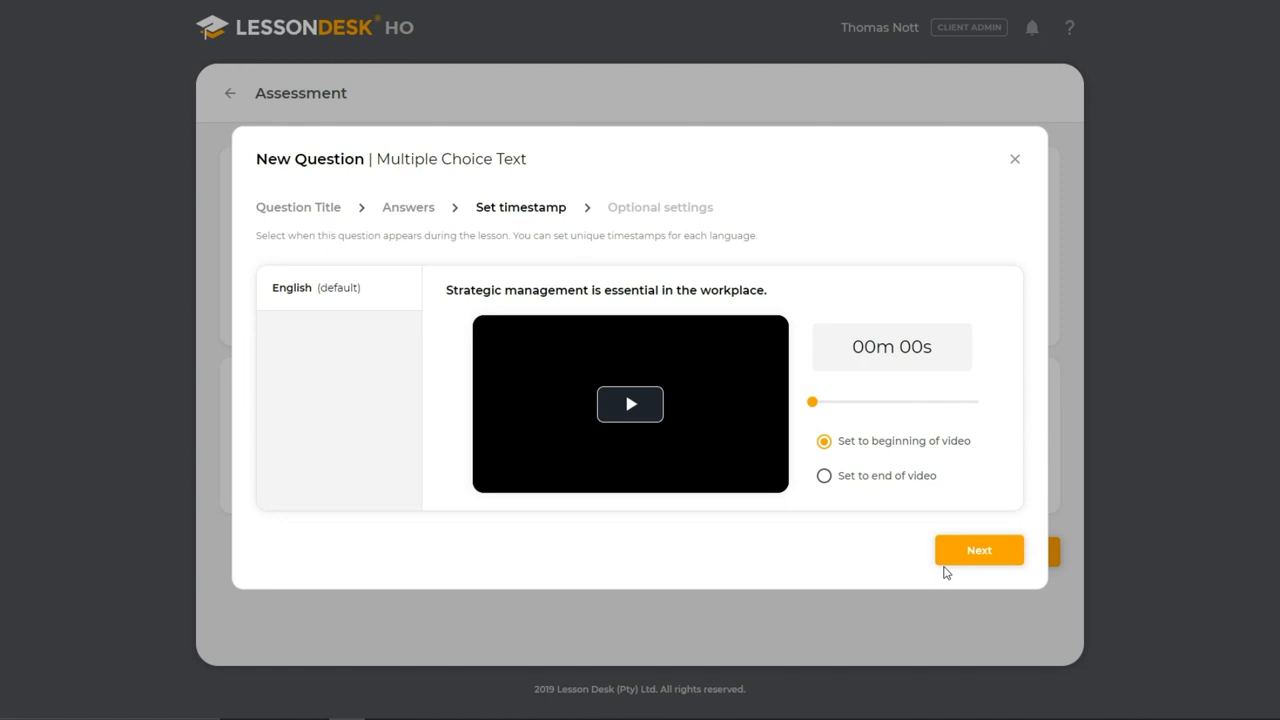
mouse_move(872, 462)
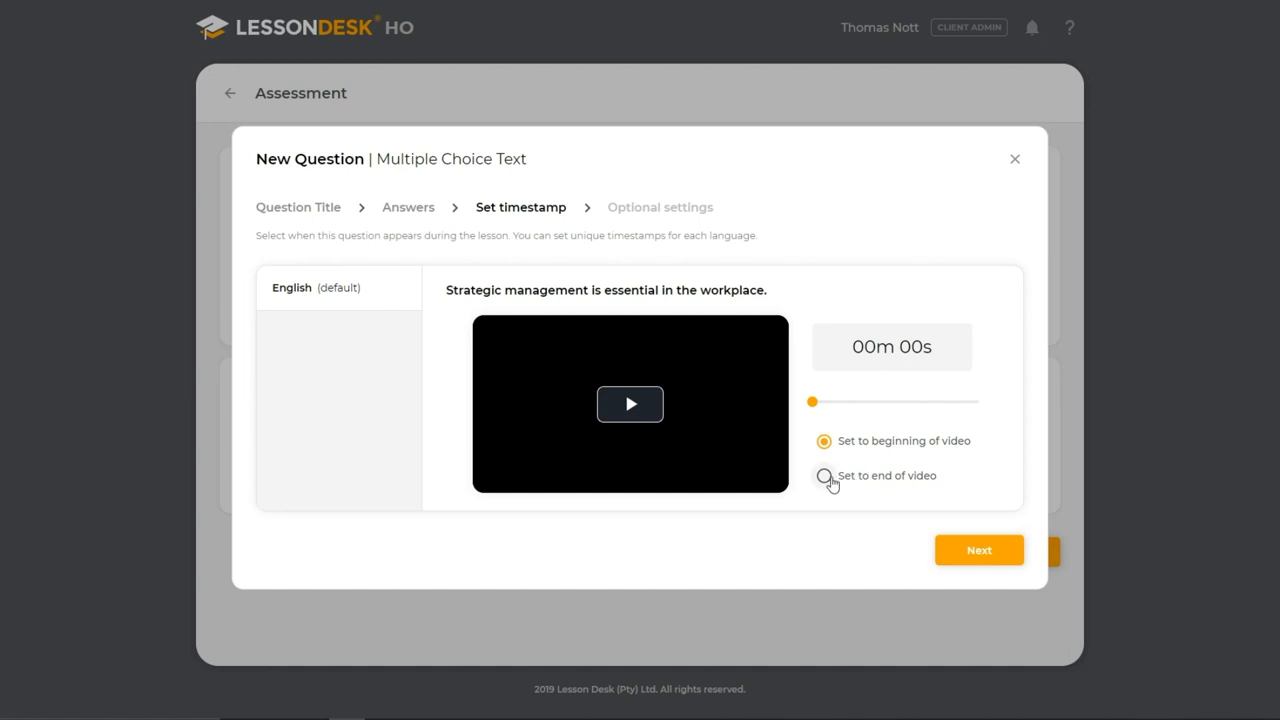
click(824, 476)
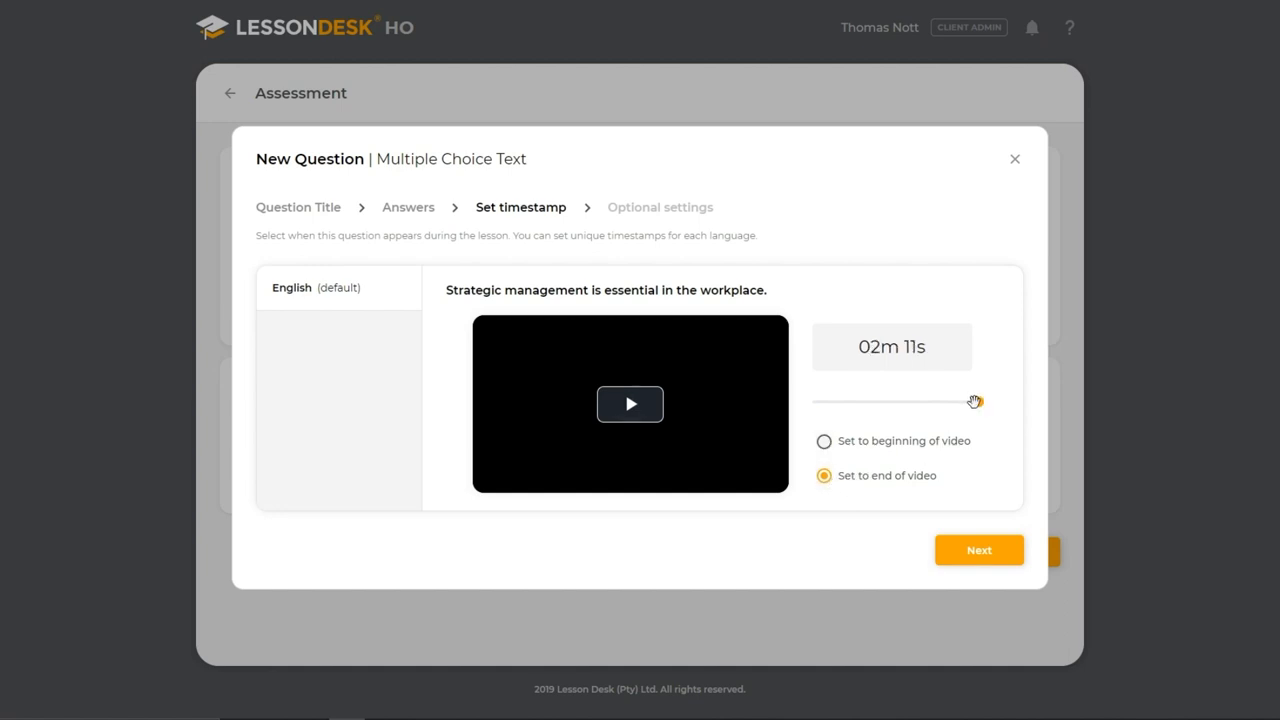
drag(976, 402, 864, 402)
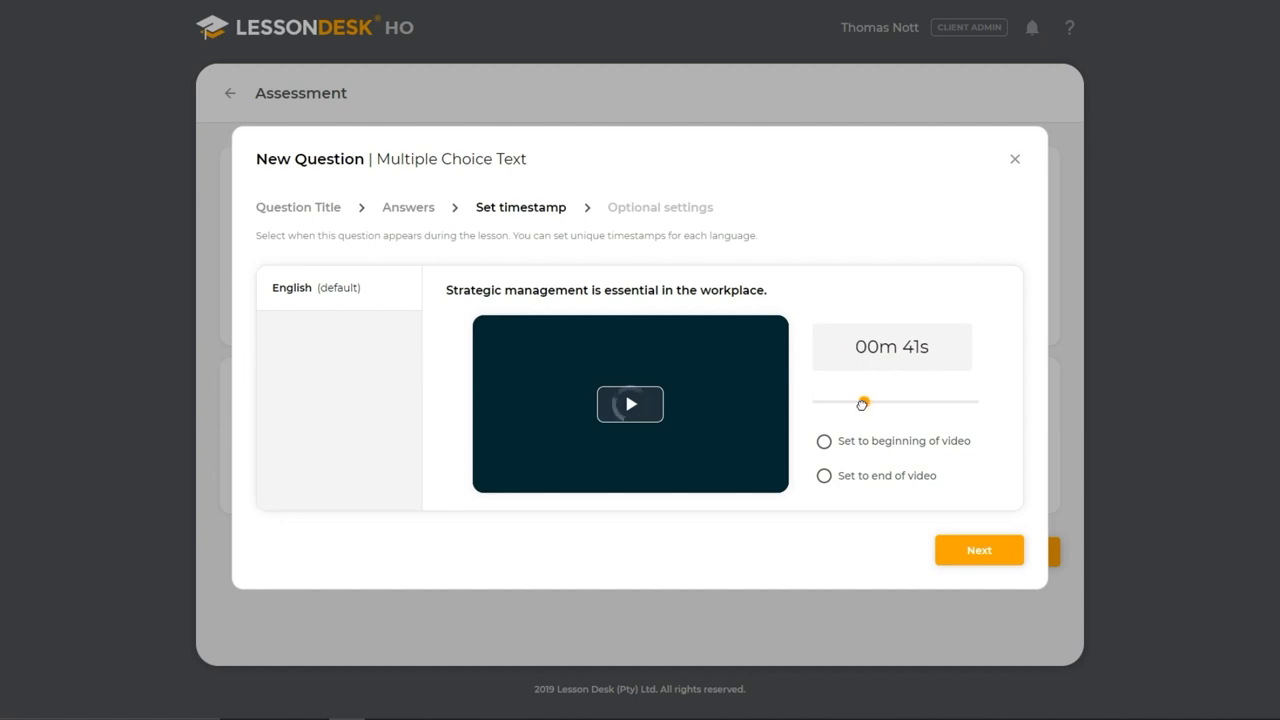
drag(862, 404, 908, 404)
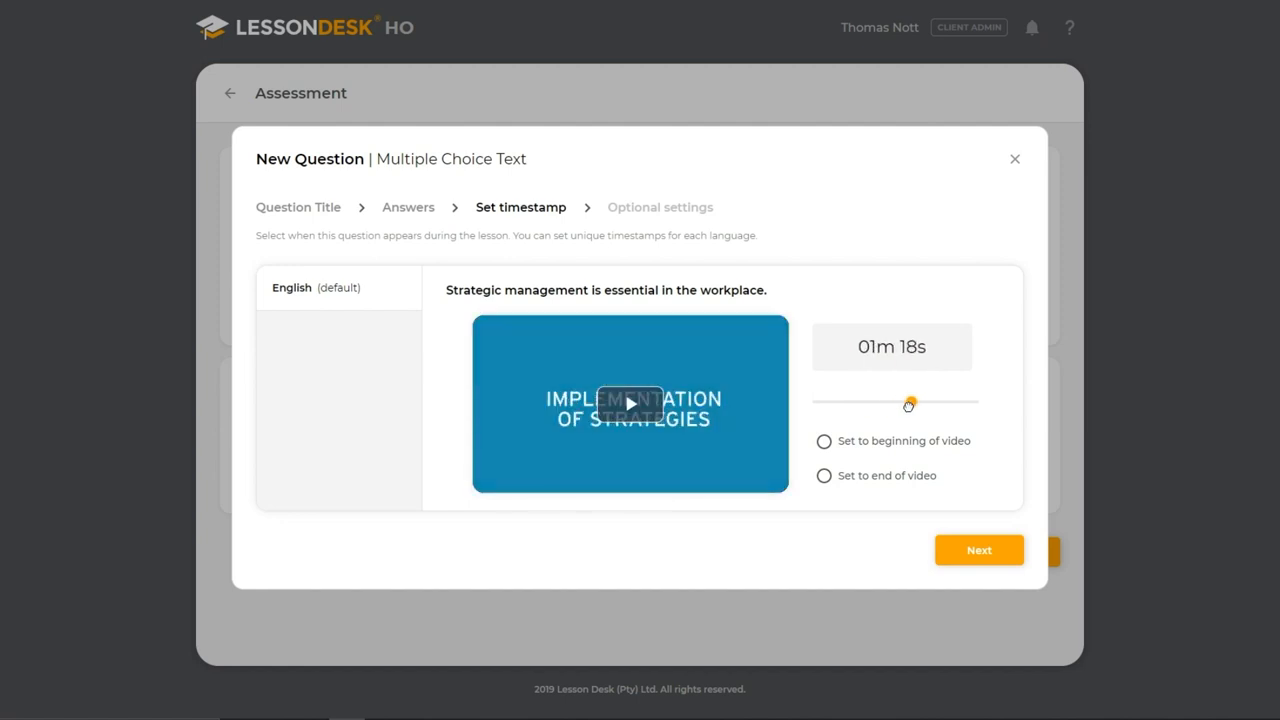
click(890, 346)
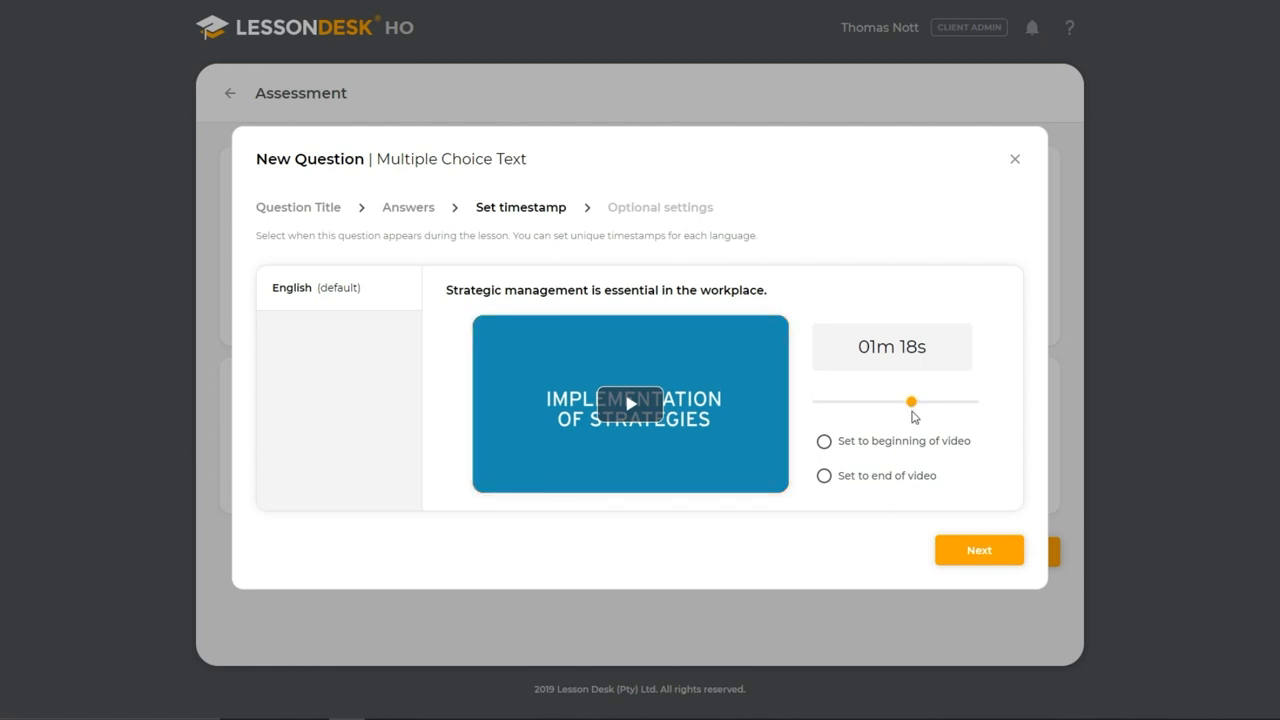
click(824, 476)
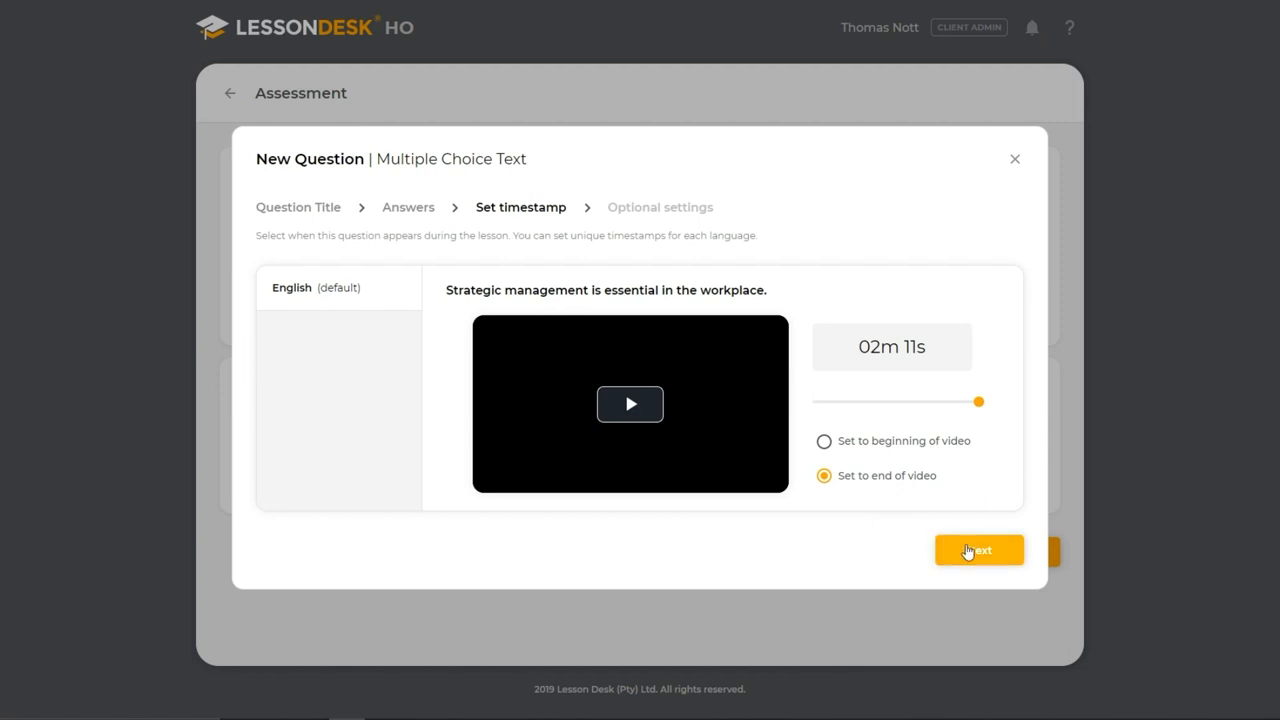
Continue to the optional settings step with failure and marking options left unchecked
click(978, 550)
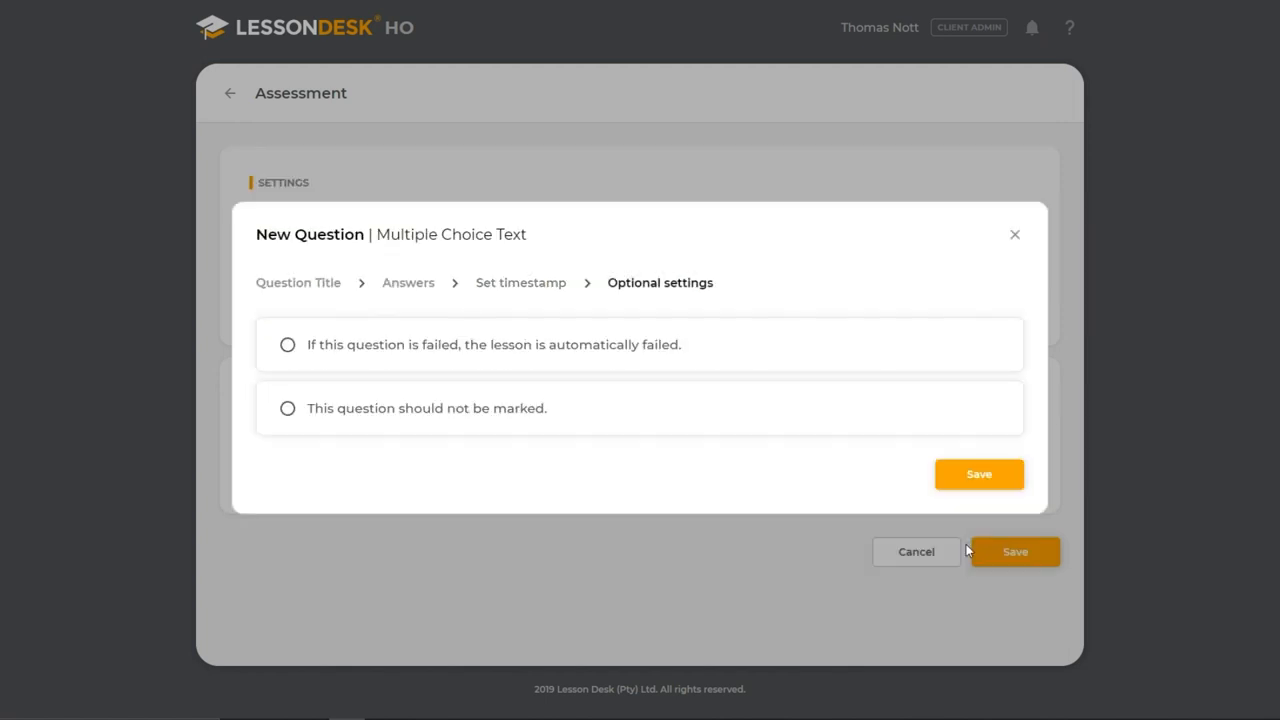
mouse_move(600, 364)
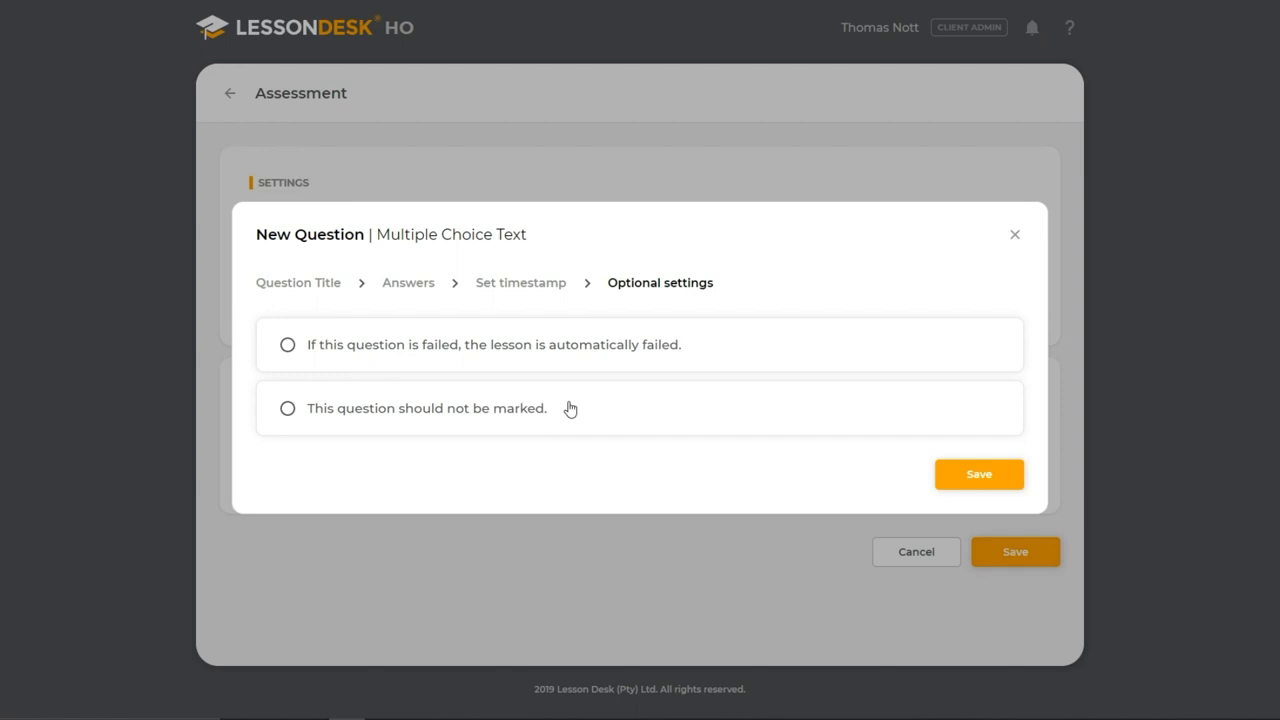
mouse_move(890, 496)
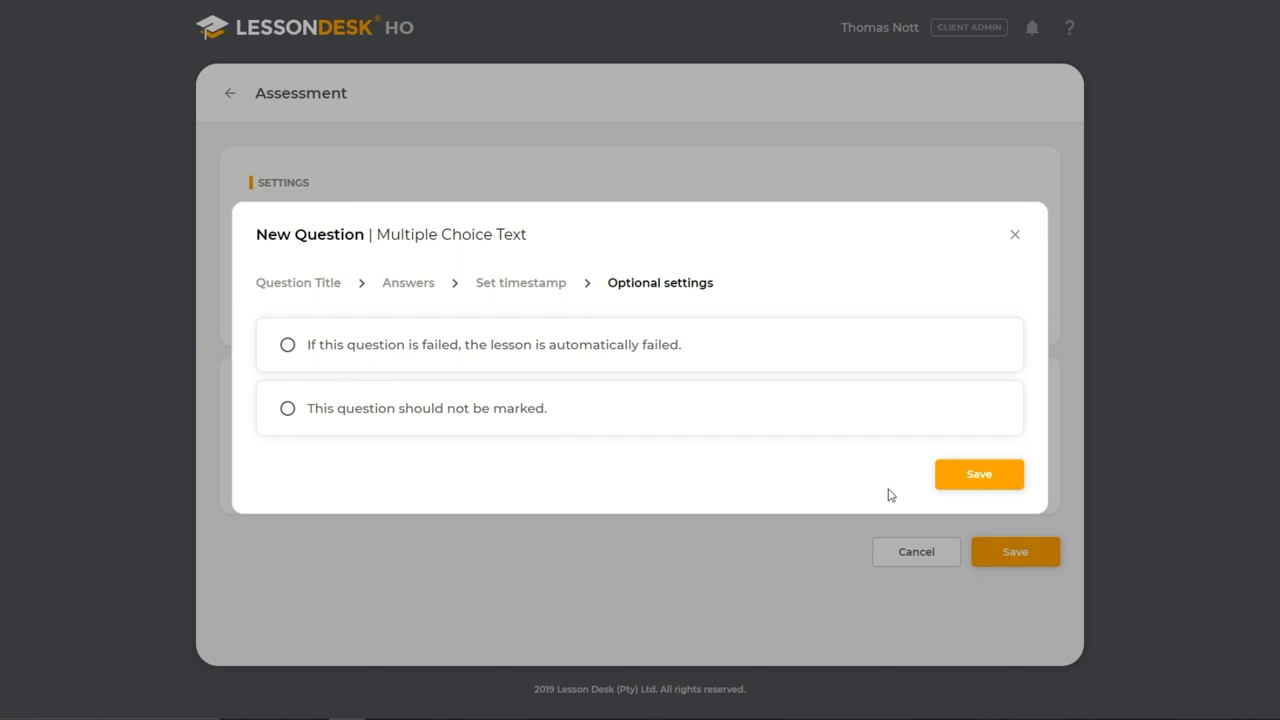